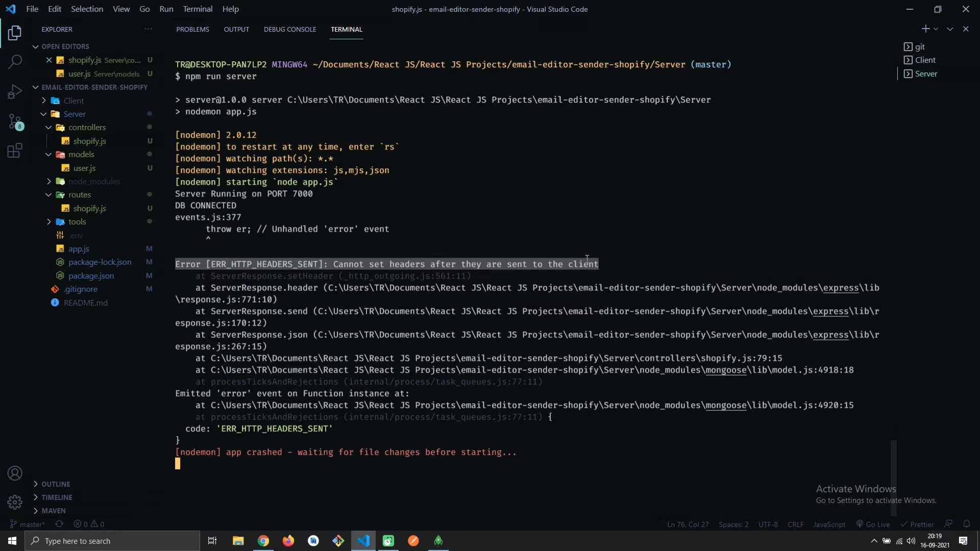
pyautogui.moveTo(649, 268)
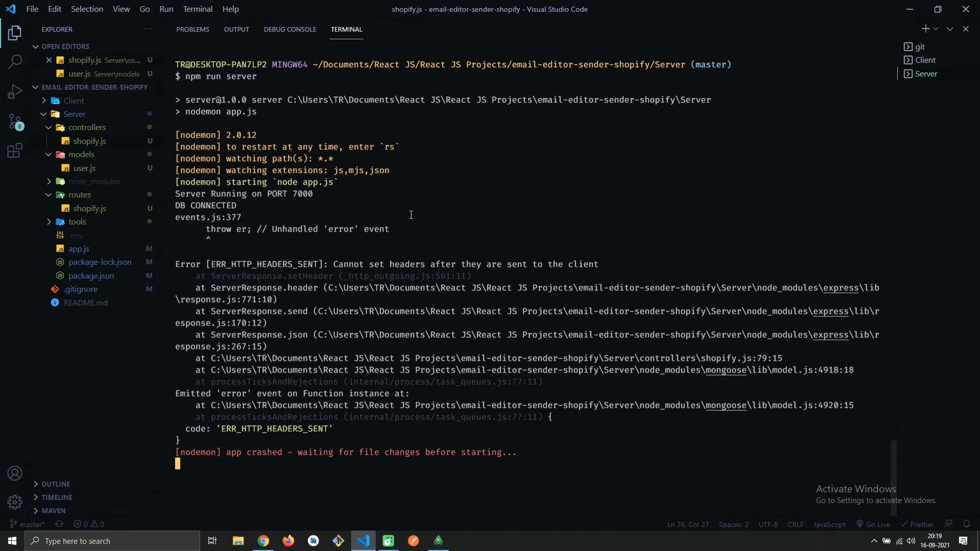
pyautogui.moveTo(700, 355)
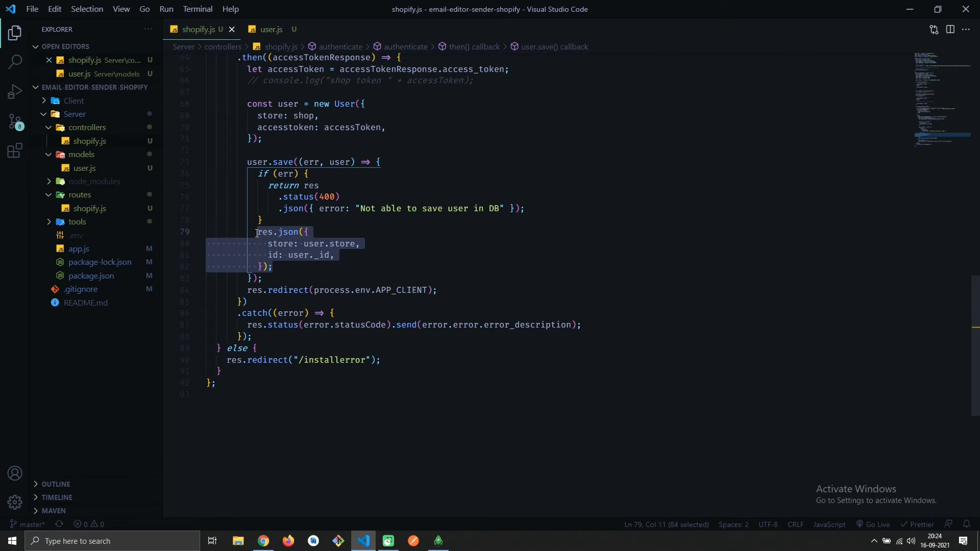
# Comment out the res.json block in the user.save callback and save shopify.js
pyautogui.press('ctrl+/')
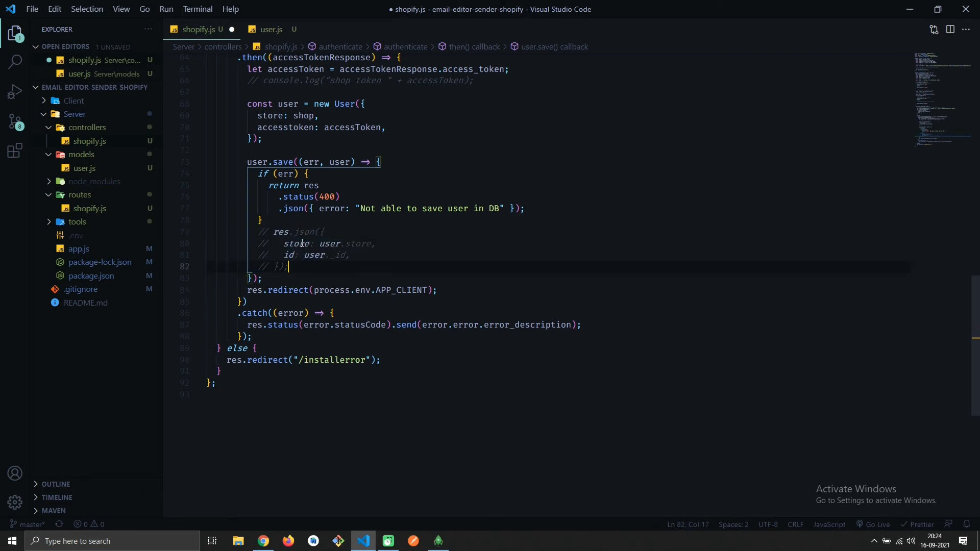
pyautogui.press('ctrl+s')
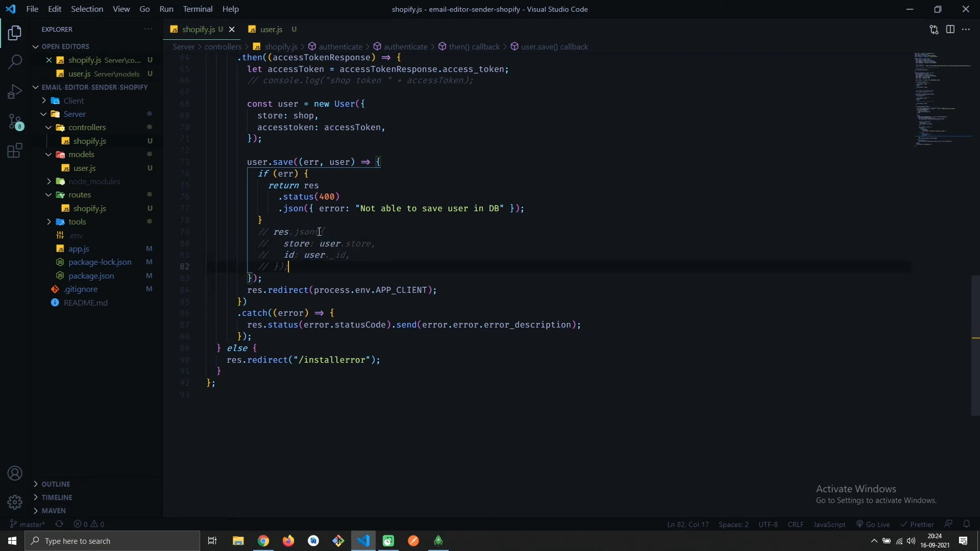